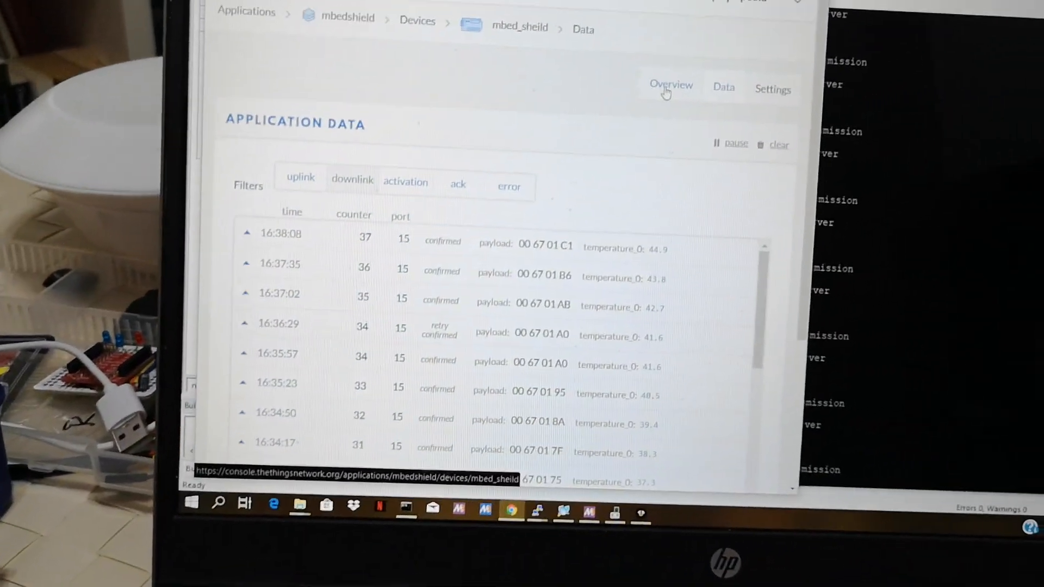
- Show the mbed_sheild overview (37 uplink frames) and reach its empty downlink form
{"action": "left_click", "coordinate": [670, 84]}
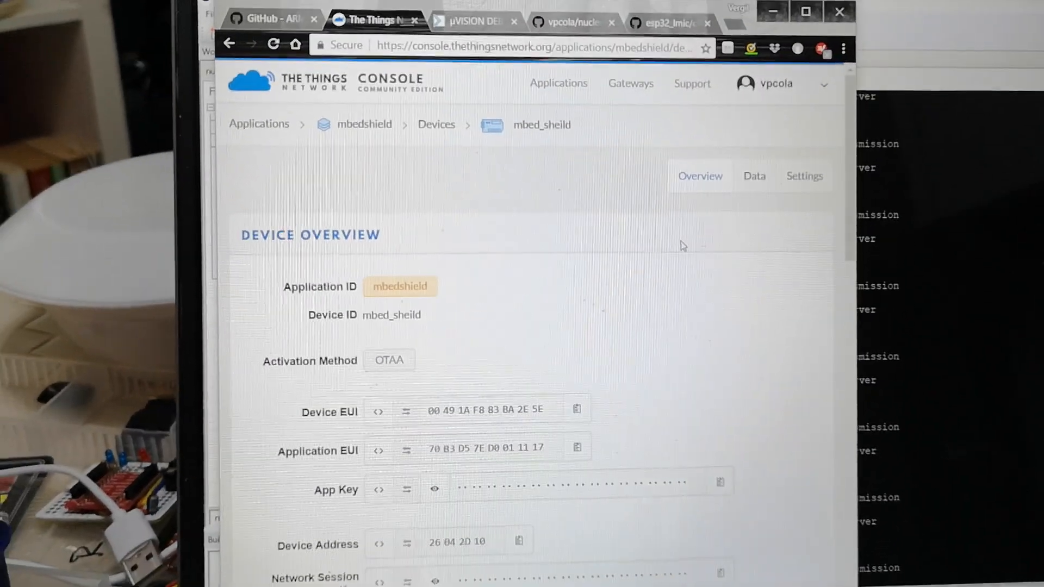
{"action": "scroll", "scroll_direction": "down", "scroll_amount": 3}
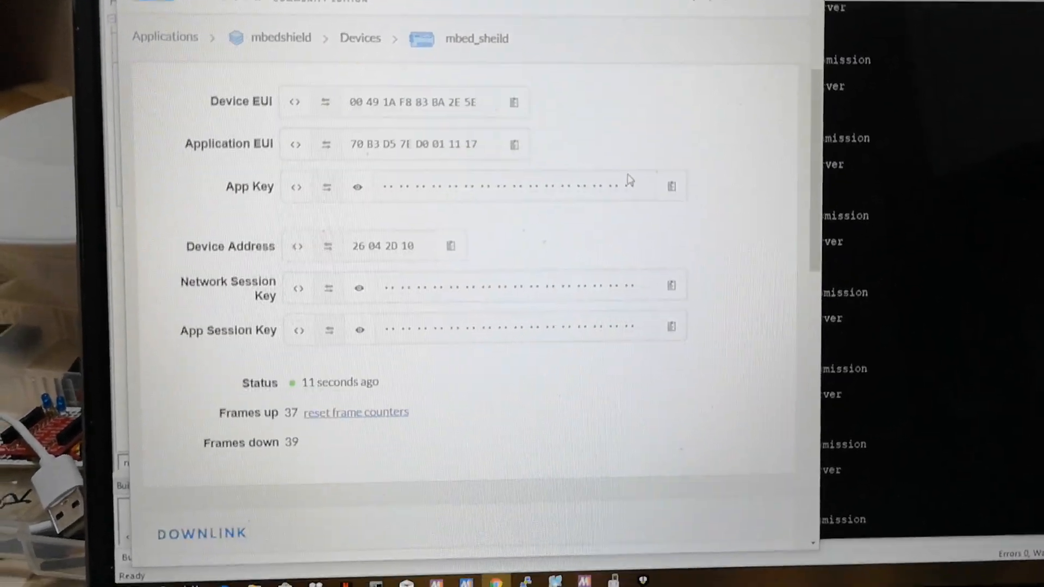
{"action": "scroll", "scroll_direction": "down", "scroll_amount": 3}
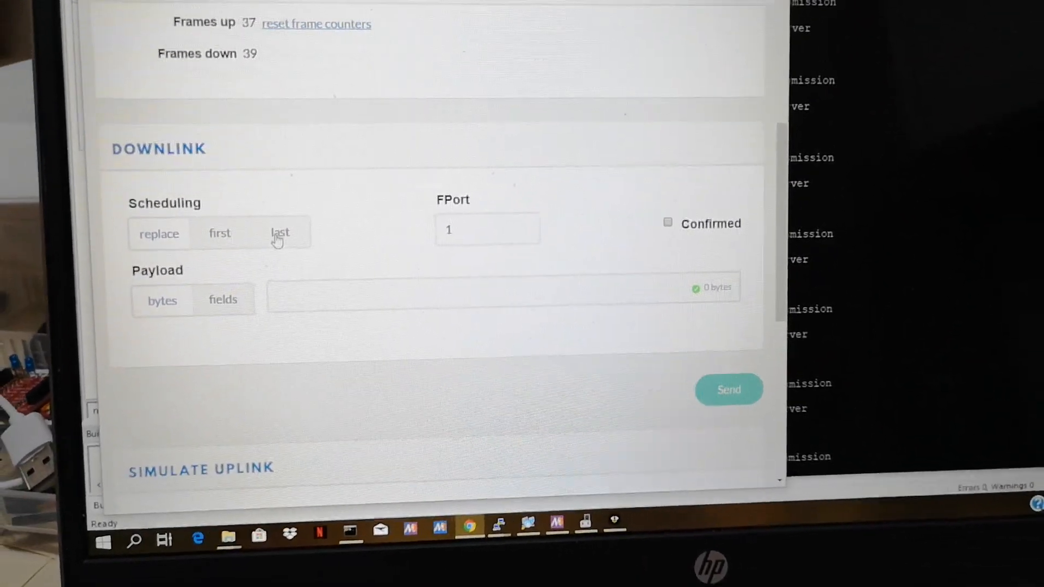
- View the mbed_config LoRa defines, including MBED_CONF_LORA_APP_PORT, in Keil uVision
{"action": "left_click", "coordinate": [474, 223]}
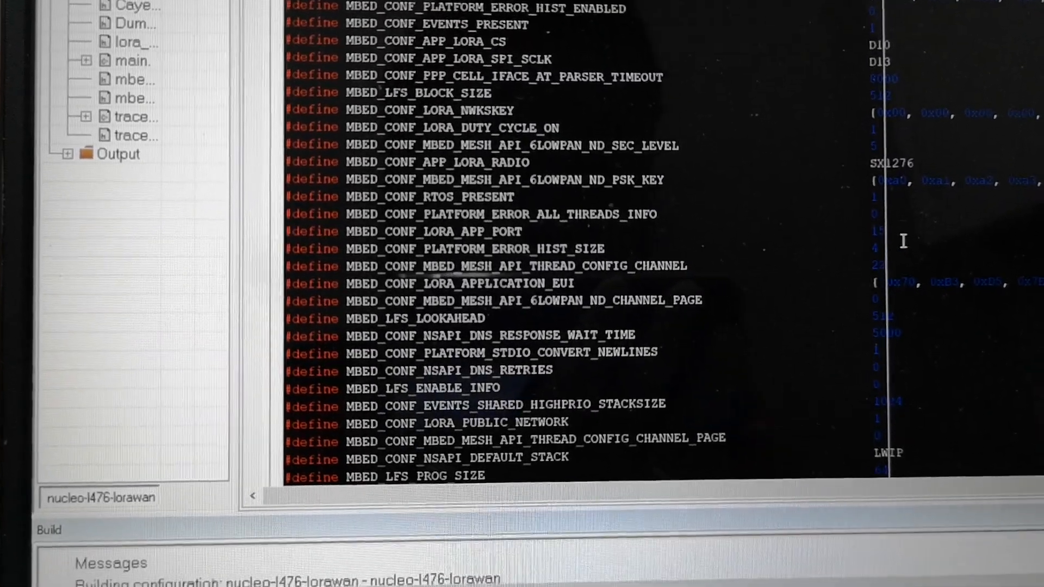
- Return to the mbed_sheild downlink form with the FPort field active
{"action": "left_click", "coordinate": [433, 231]}
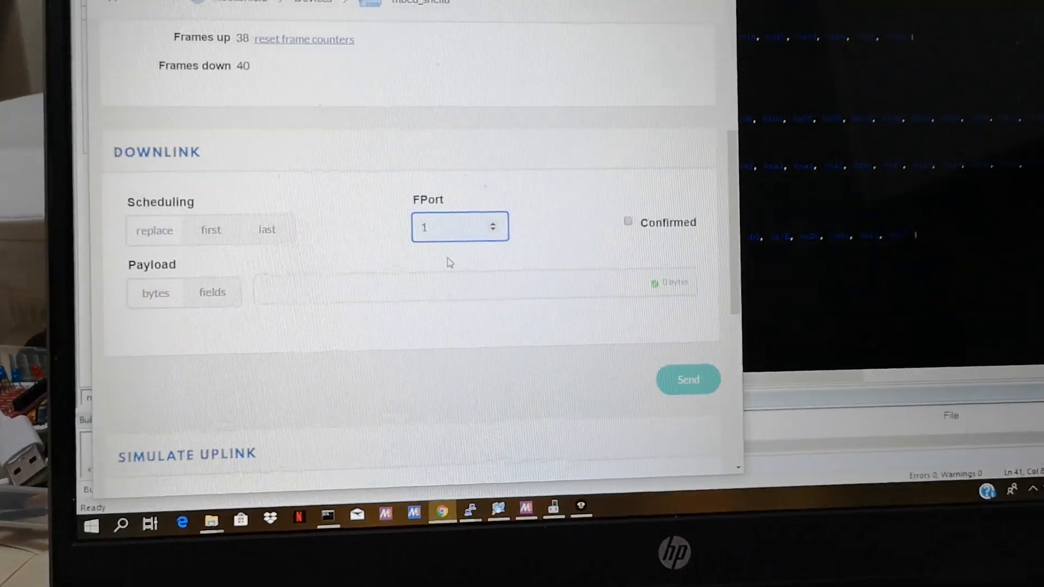
- Set FPort 15 and enter the 4-byte payload DE AD BE EF
{"action": "scroll", "scroll_direction": "down", "scroll_amount": 3}
{"action": "type", "text": "5"}
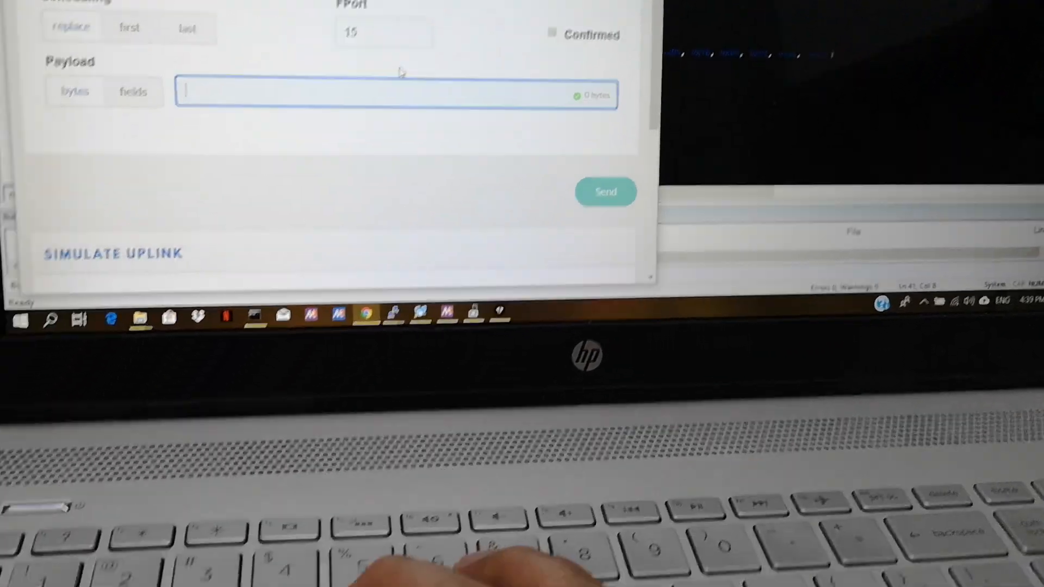
{"action": "type", "text": "DE AD BE EF"}
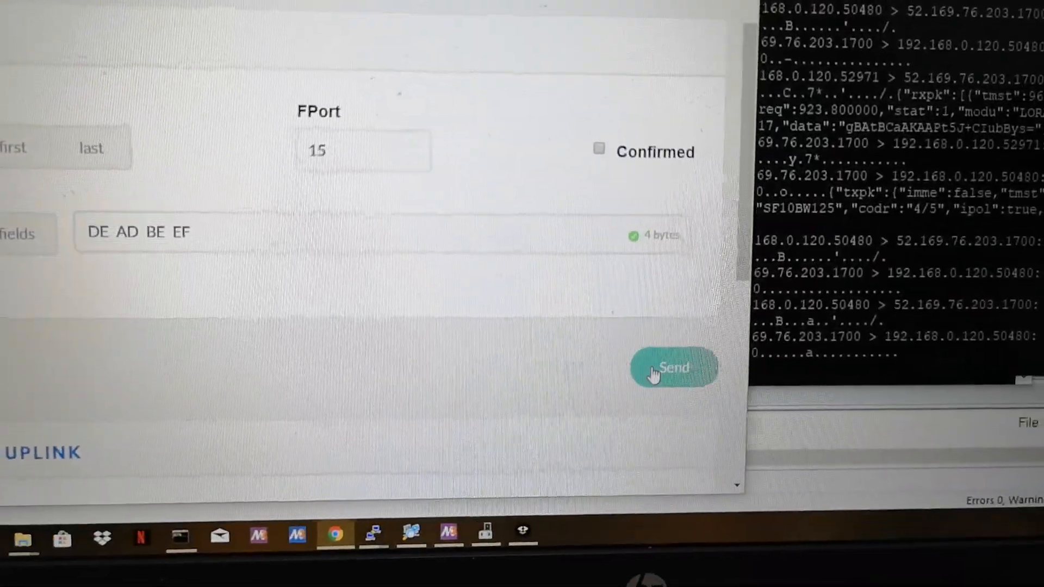
- Send the downlink and mark 'Data deadbeef, Data Length 4' in the node's serial log
{"action": "left_click", "coordinate": [673, 369]}
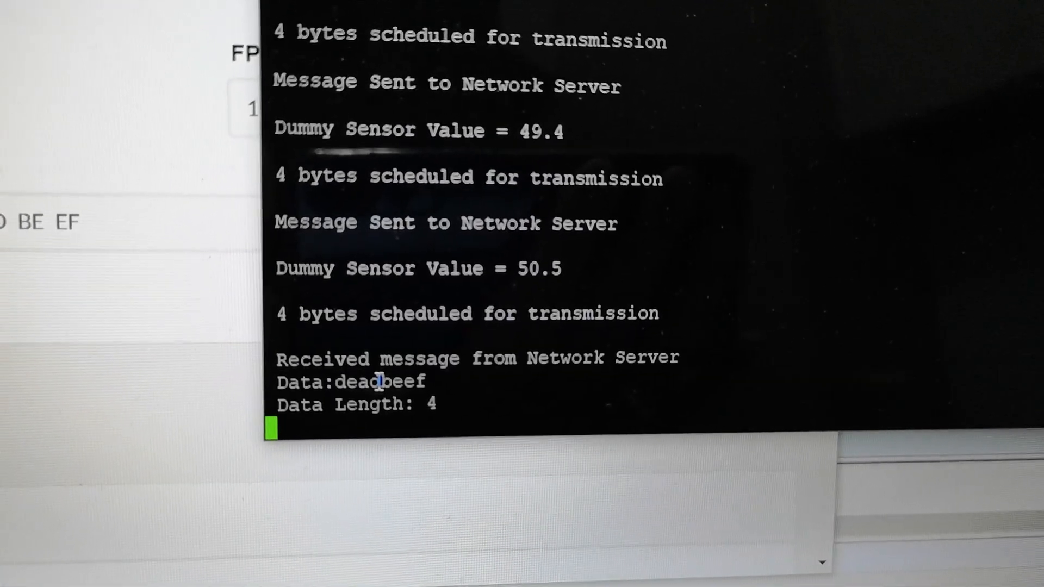
{"action": "double_click", "coordinate": [380, 382]}
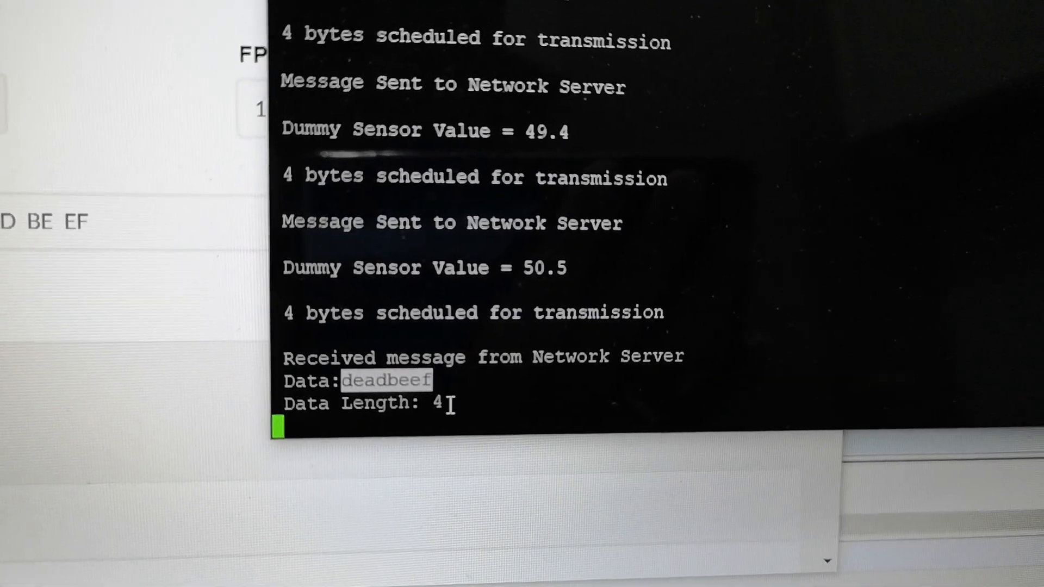